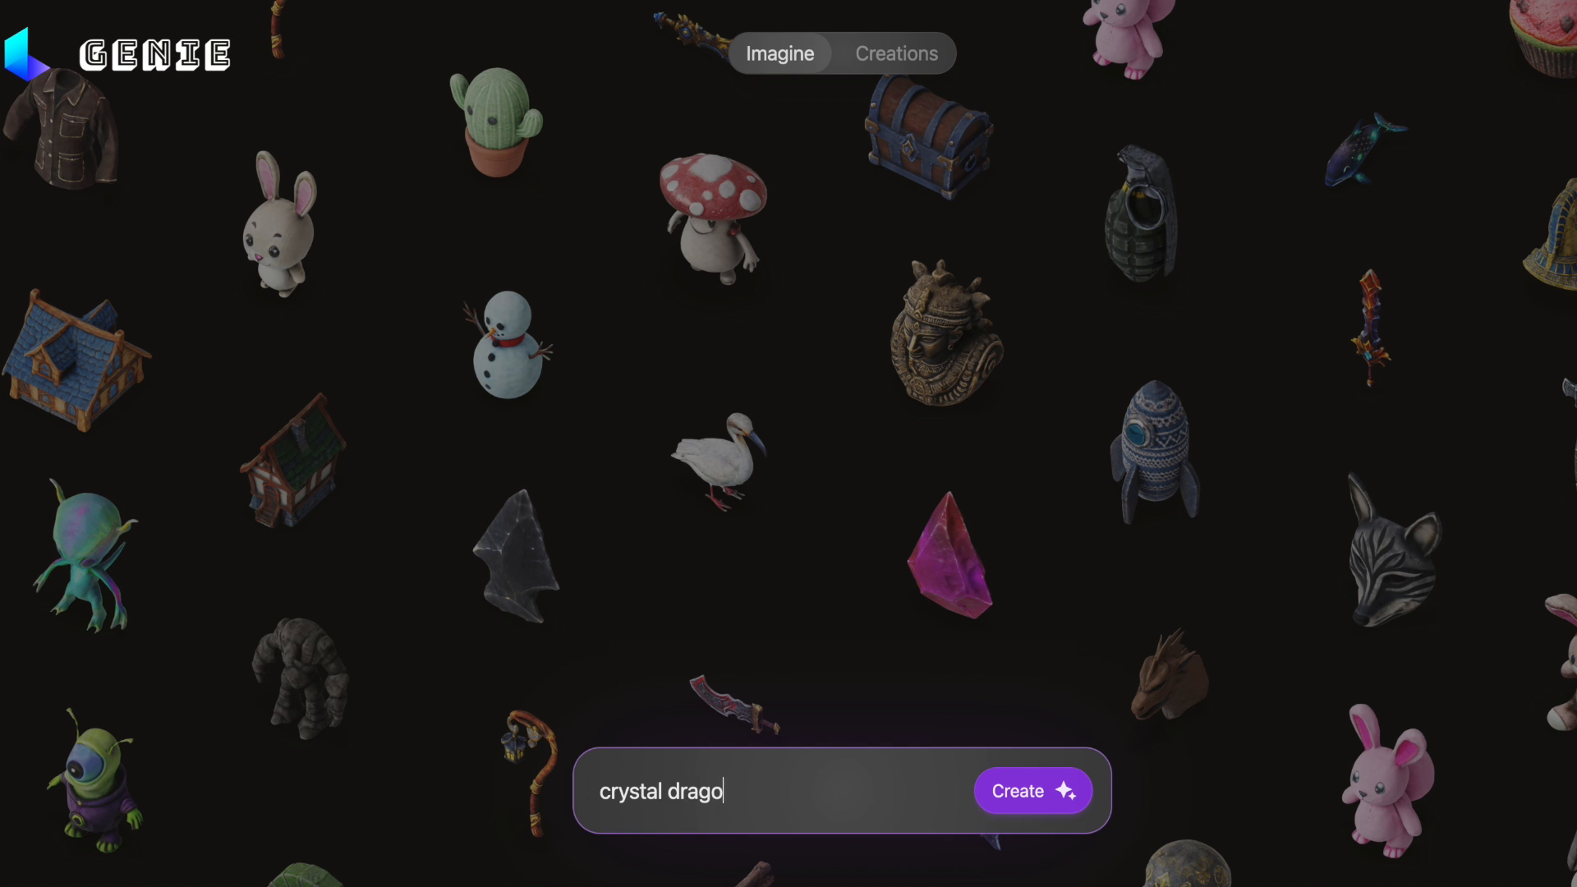
# Step: Open the community giant purple-sand tiger head creation in the model viewer
pyautogui.click(1032, 792)
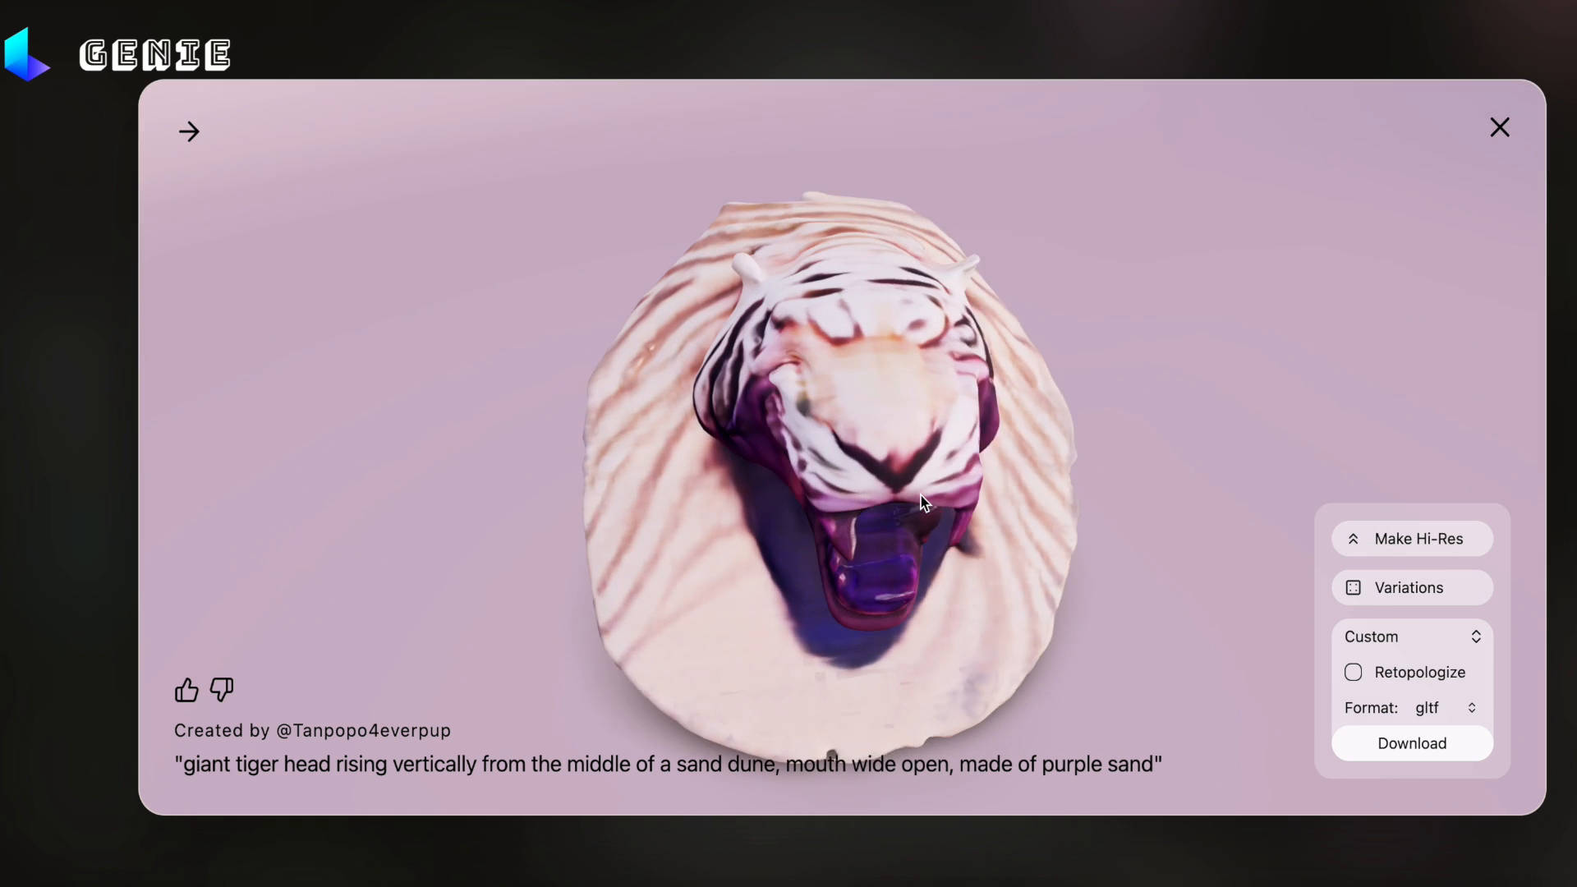
# Step: Close the tiger head viewer and generate models from the Chinese dragon prompt
pyautogui.click(1498, 126)
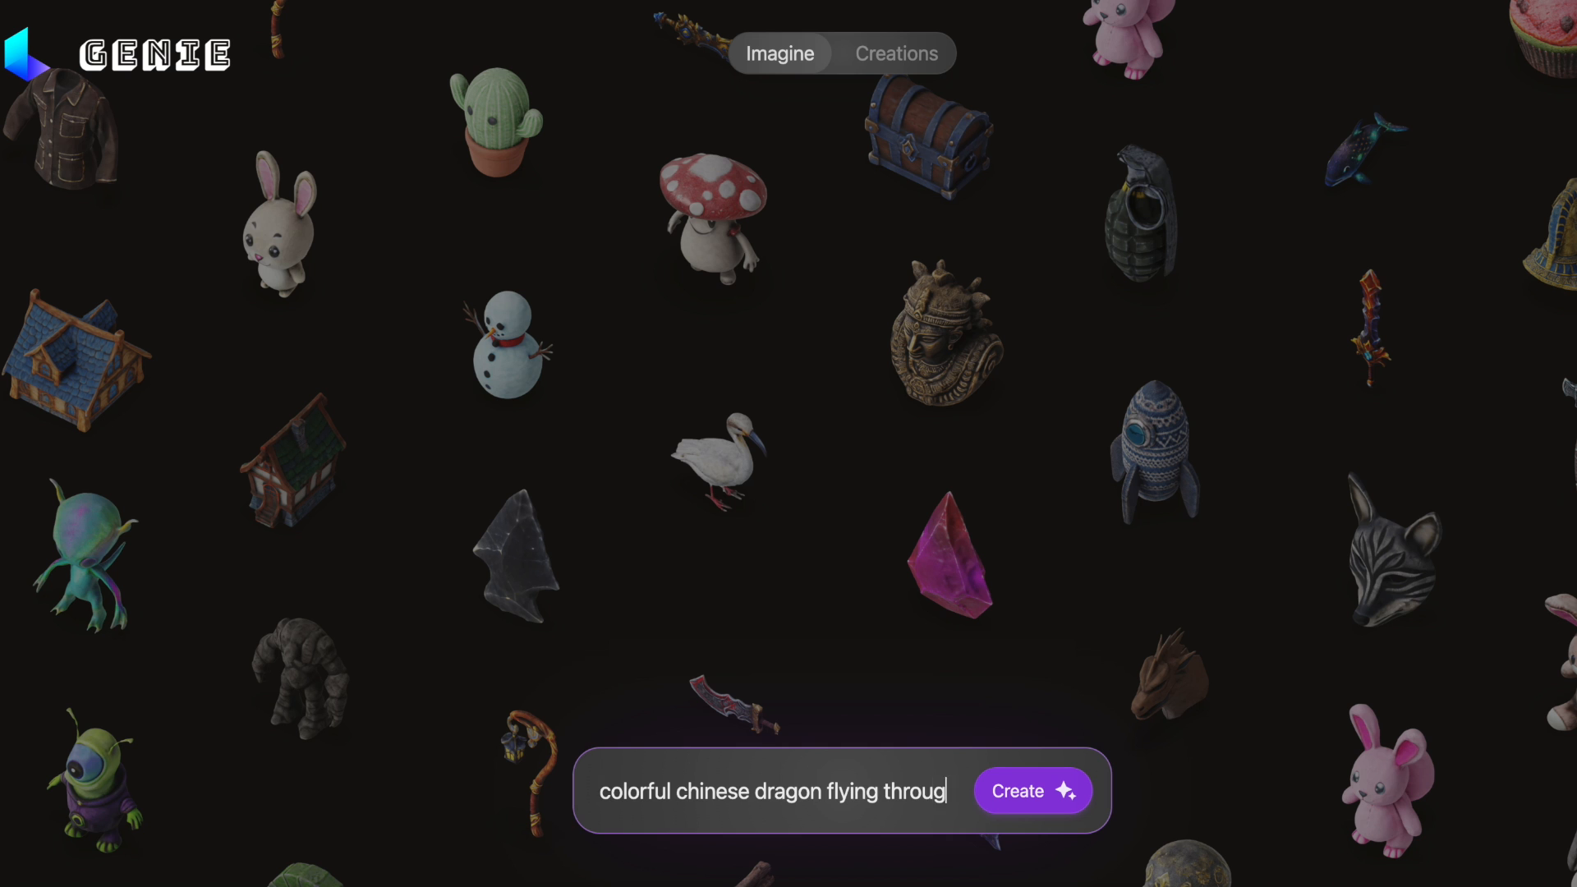
pyautogui.click(1031, 790)
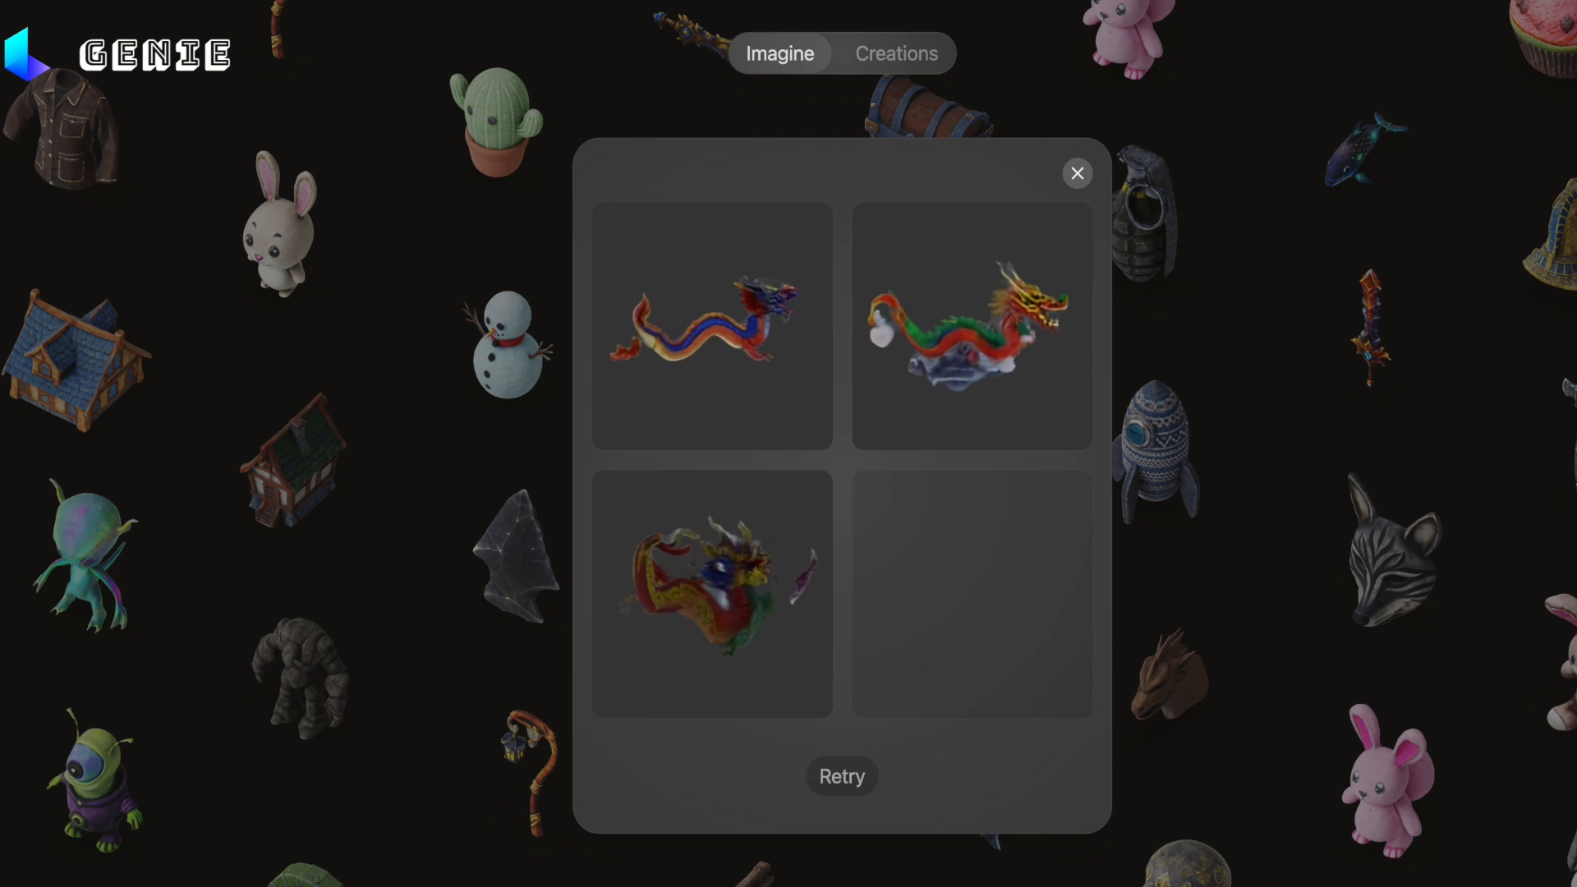
# Step: Open a generated dragon-through-clouds model and upgrade it to Hi-Res
pyautogui.click(841, 775)
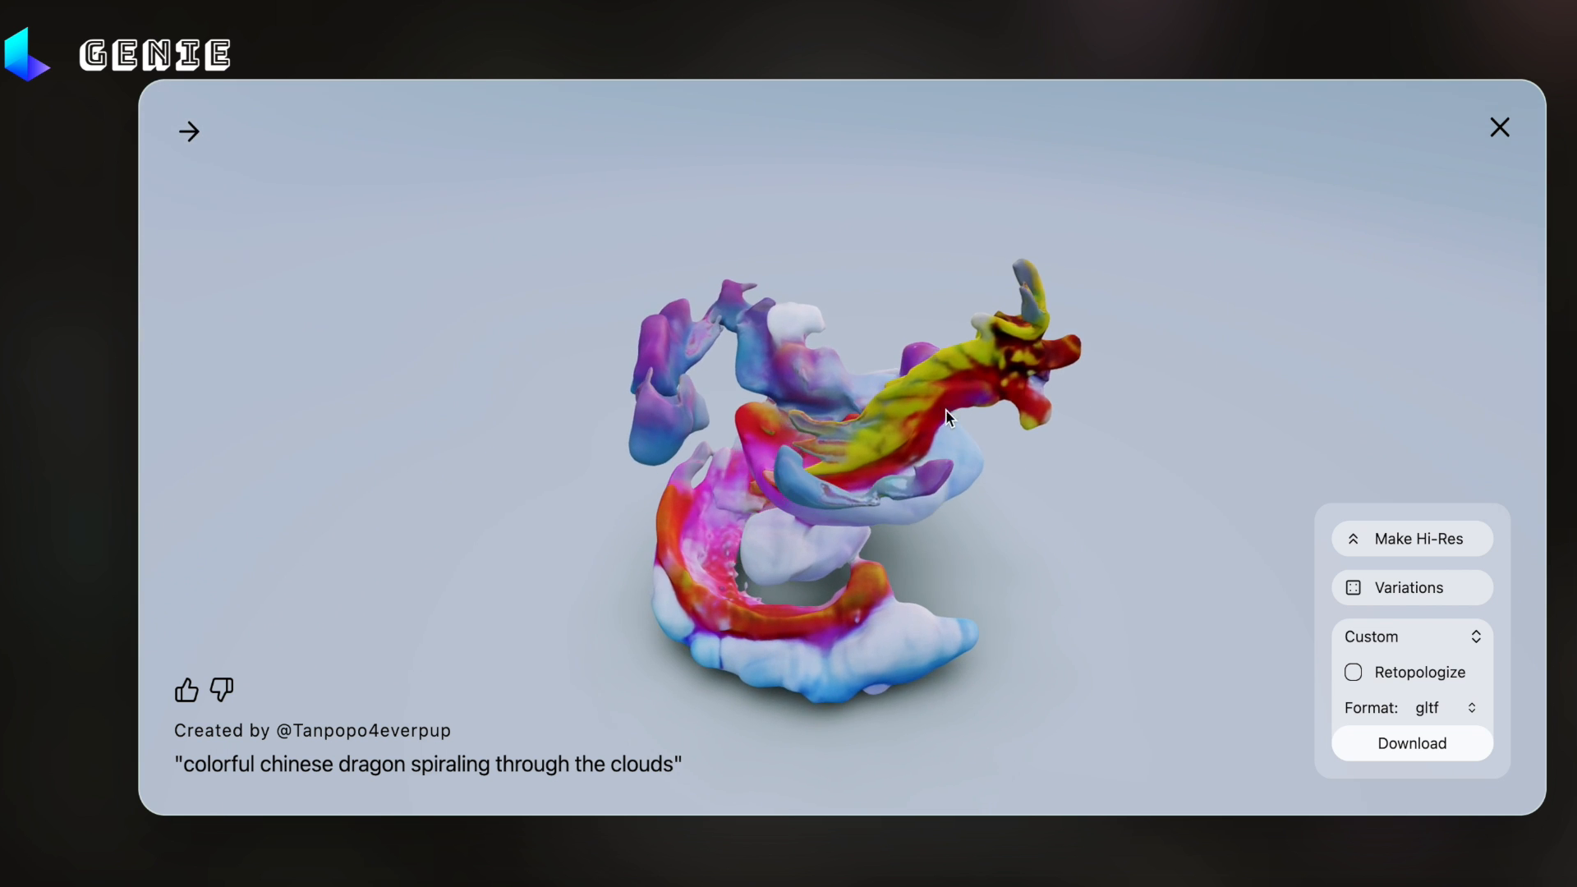
pyautogui.click(1412, 538)
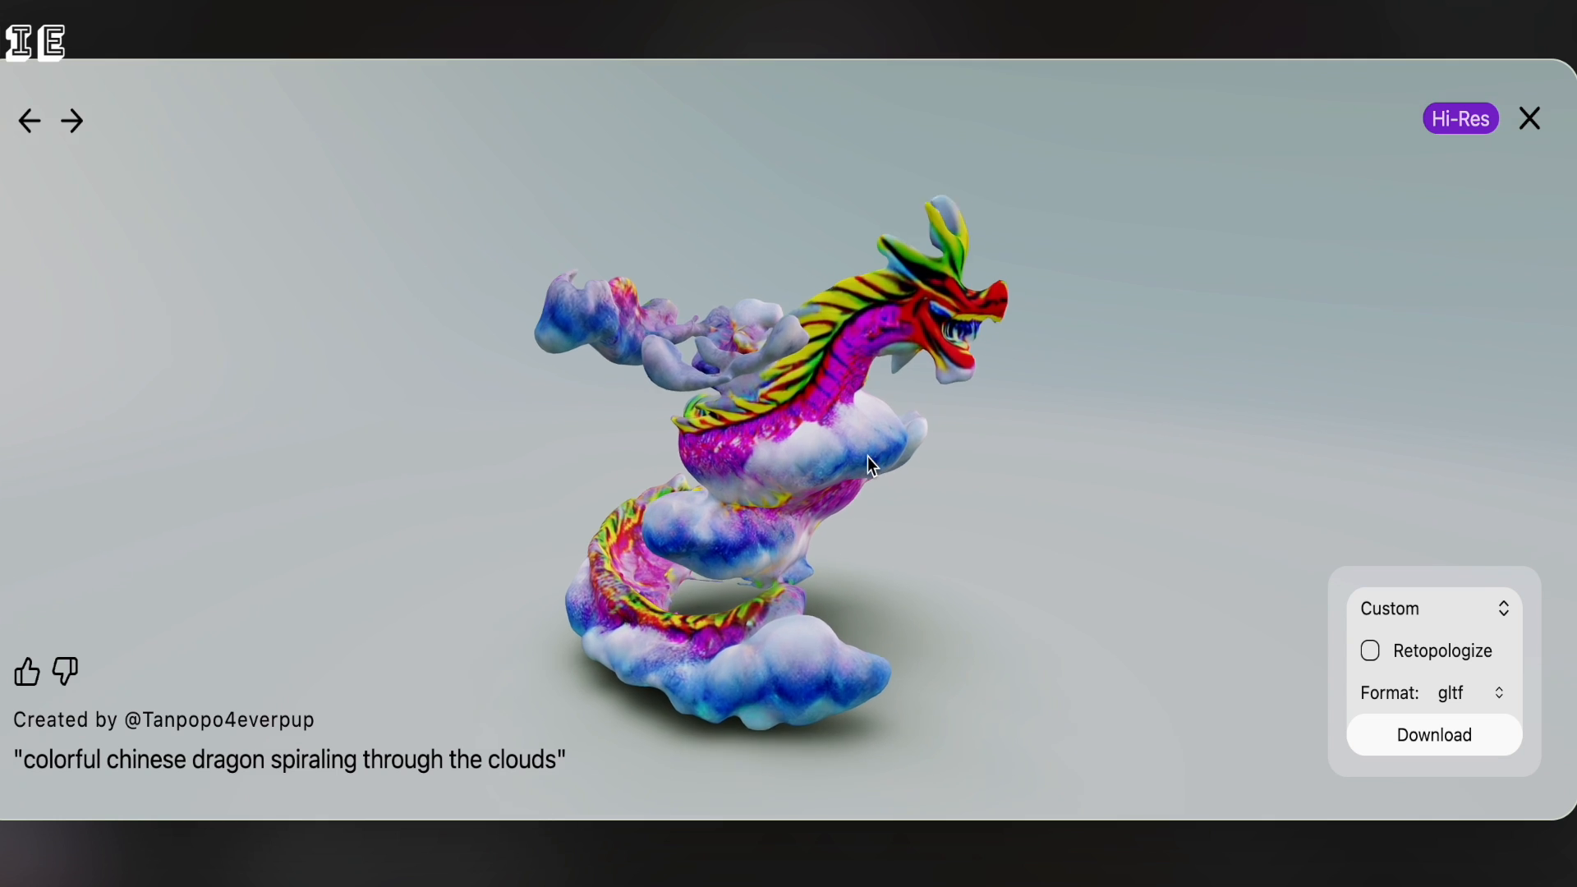